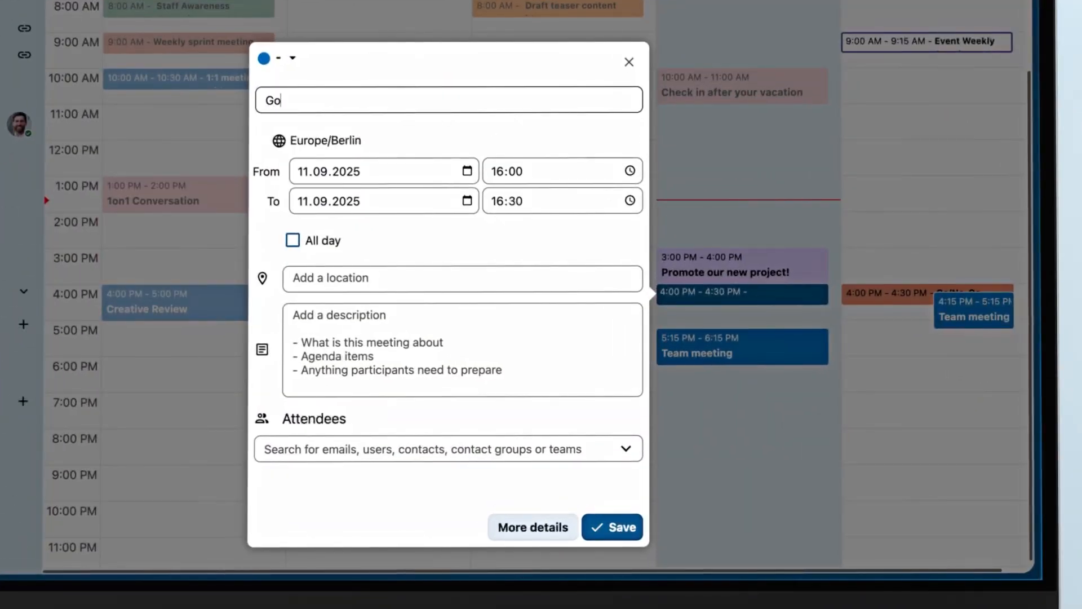
- Title the event Go/No-Go and bring up the Talk conversations available to attach
{"action": "type", "text": "/No-Go"}
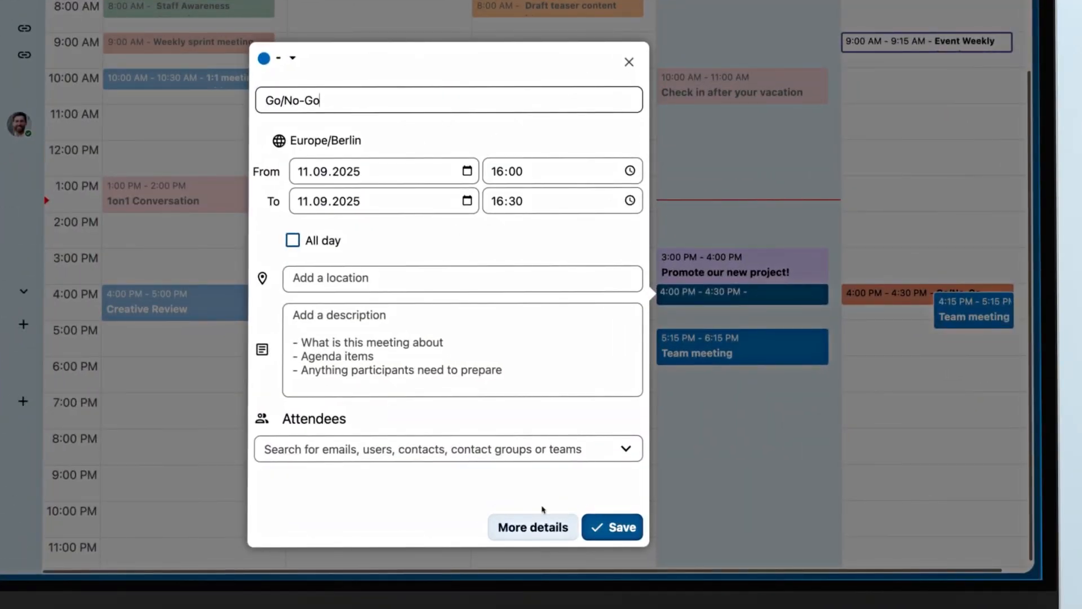
{"action": "left_click", "coordinate": [532, 527]}
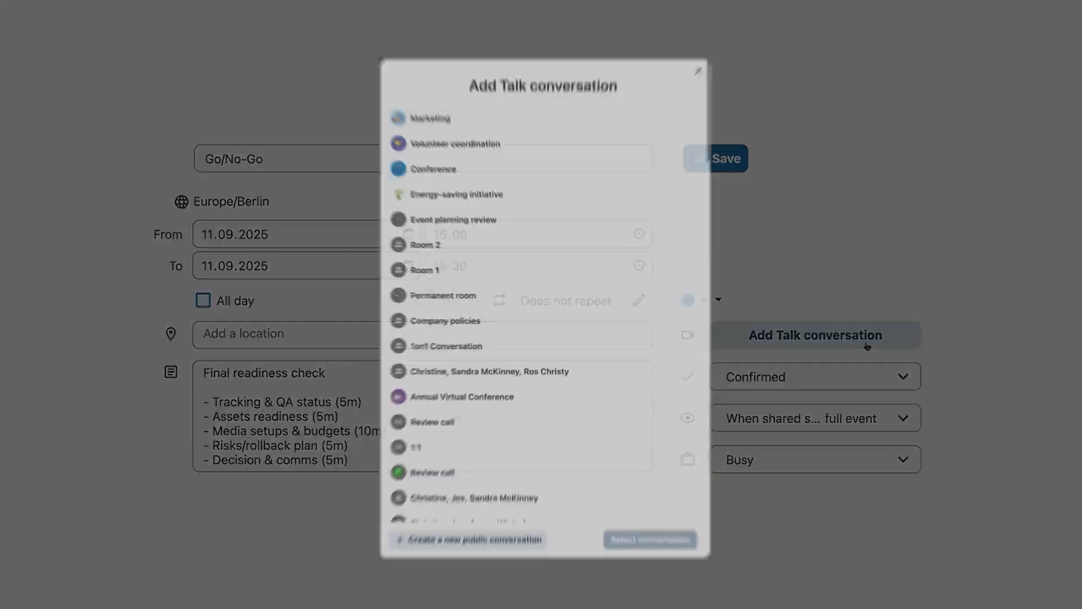
{"action": "left_click", "coordinate": [420, 99]}
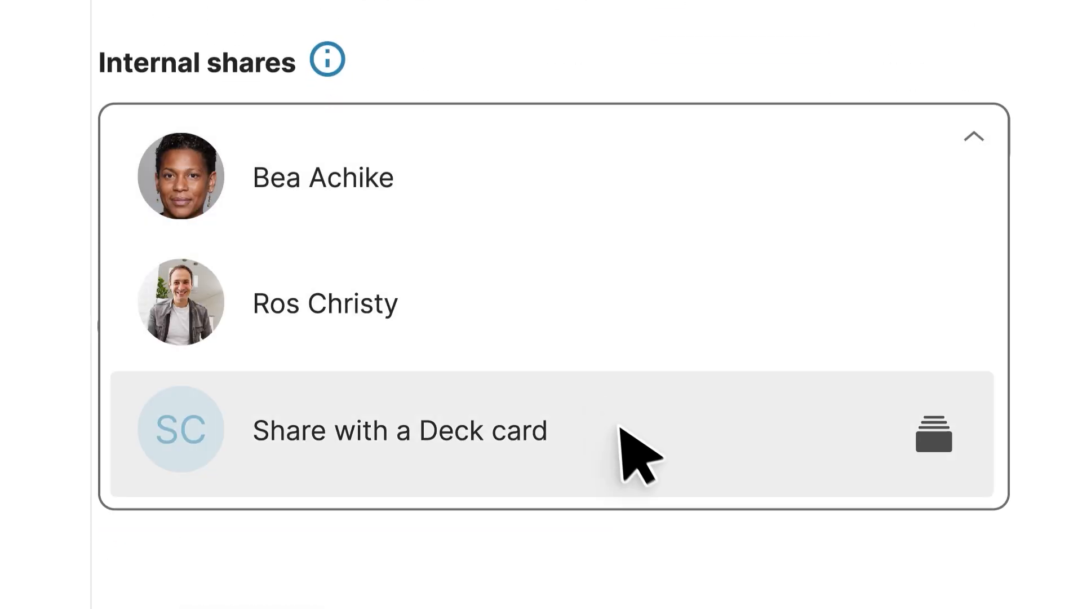
- Link Brief.md to the Landing page card on the Strategy development Deck board
{"action": "left_click", "coordinate": [399, 429]}
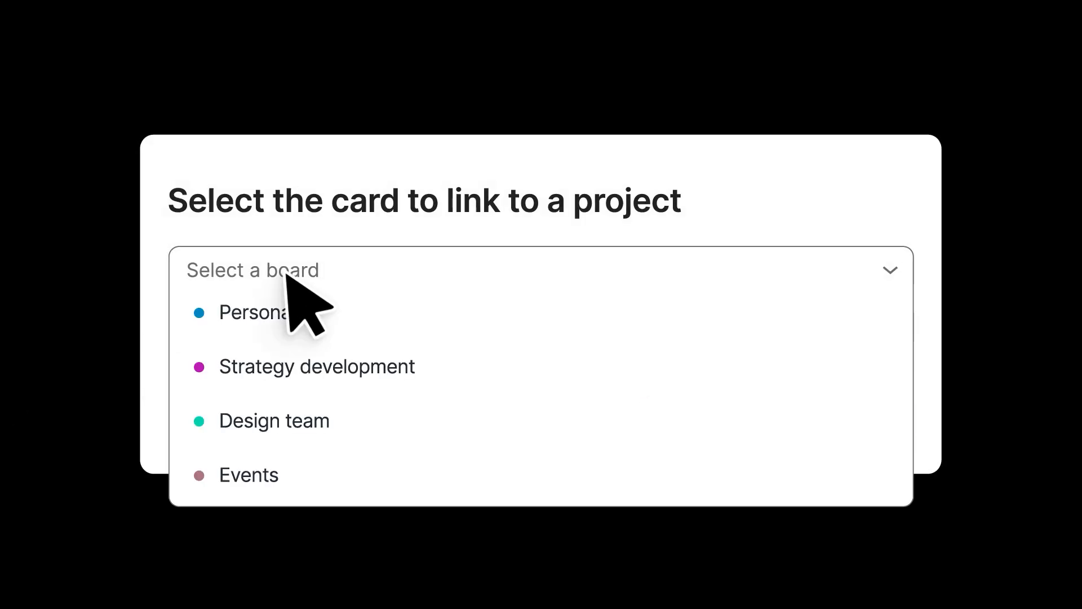
{"action": "left_click", "coordinate": [317, 367]}
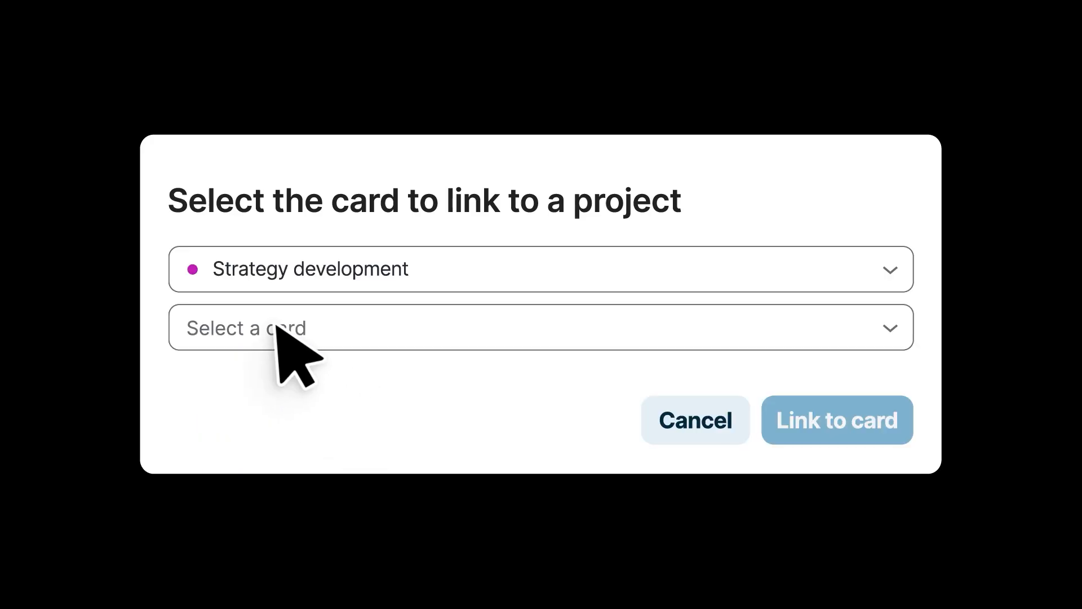
{"action": "left_click", "coordinate": [540, 327]}
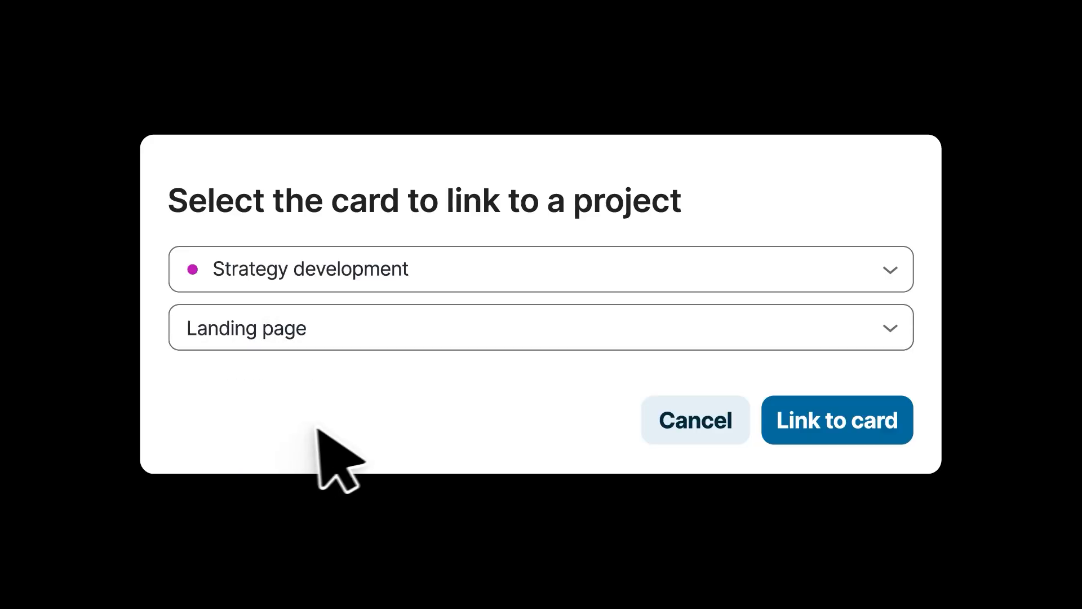
{"action": "left_click", "coordinate": [836, 419]}
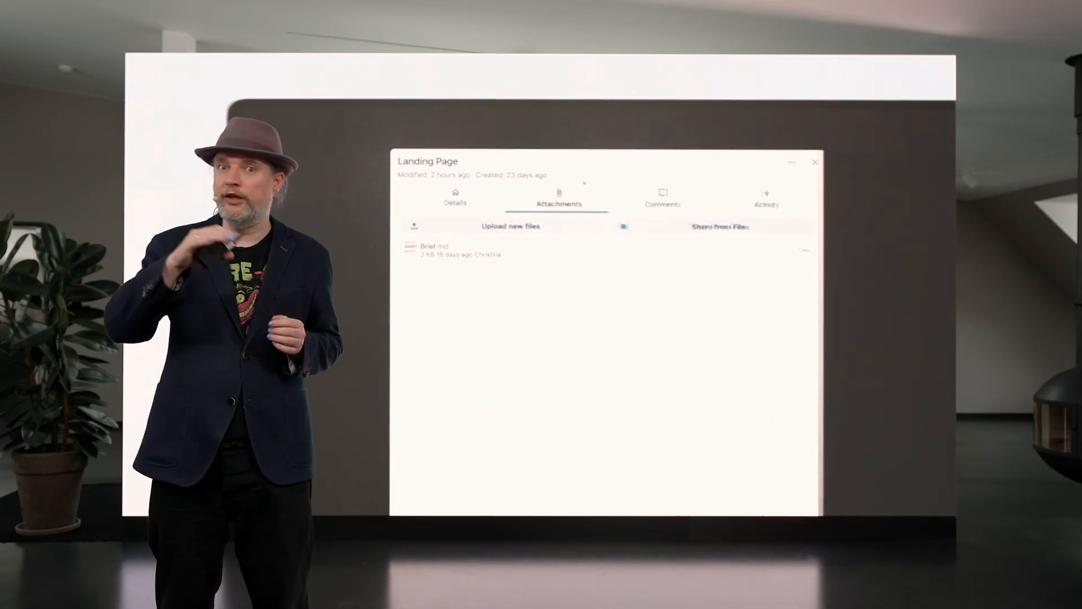
{"action": "left_click", "coordinate": [435, 249]}
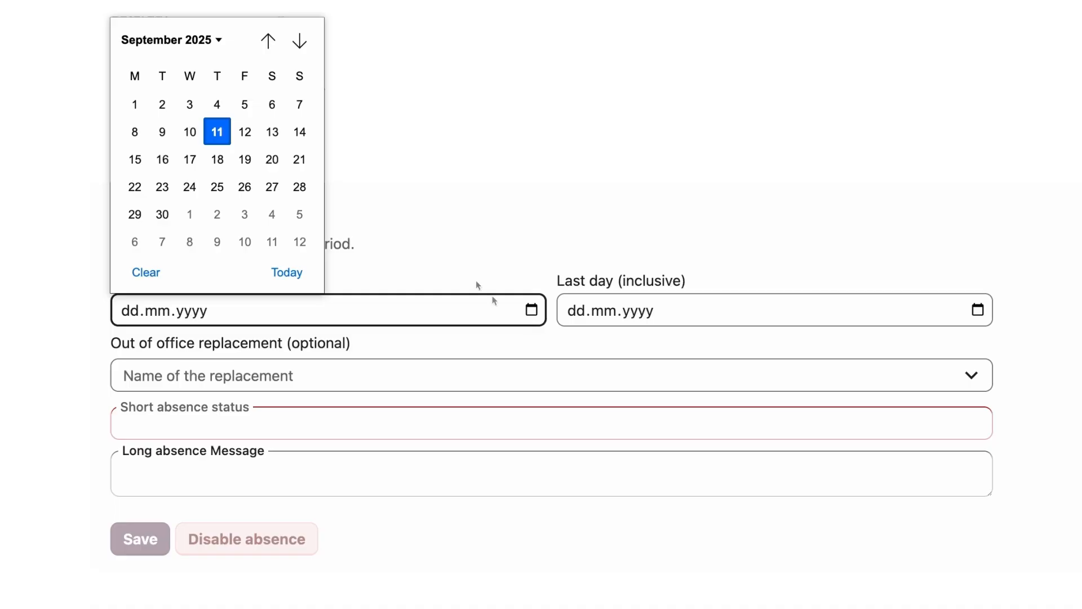
- Save an absence 16.09.2025–19.09.2025 with Christine as replacement and the 'have a good one team!' message
{"action": "left_click", "coordinate": [162, 159]}
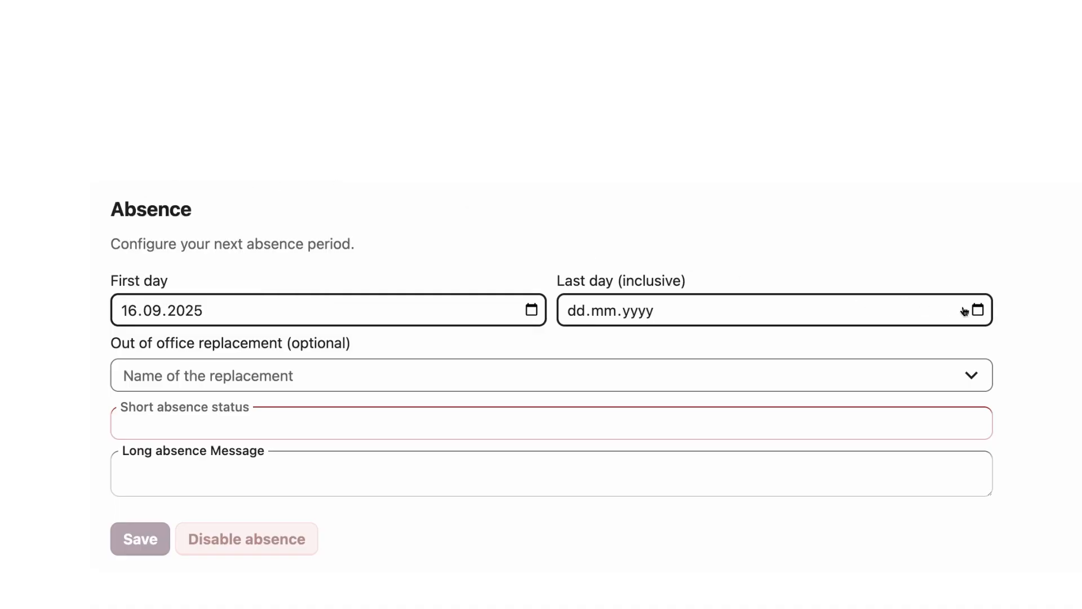
{"action": "type", "text": "19.09.2025"}
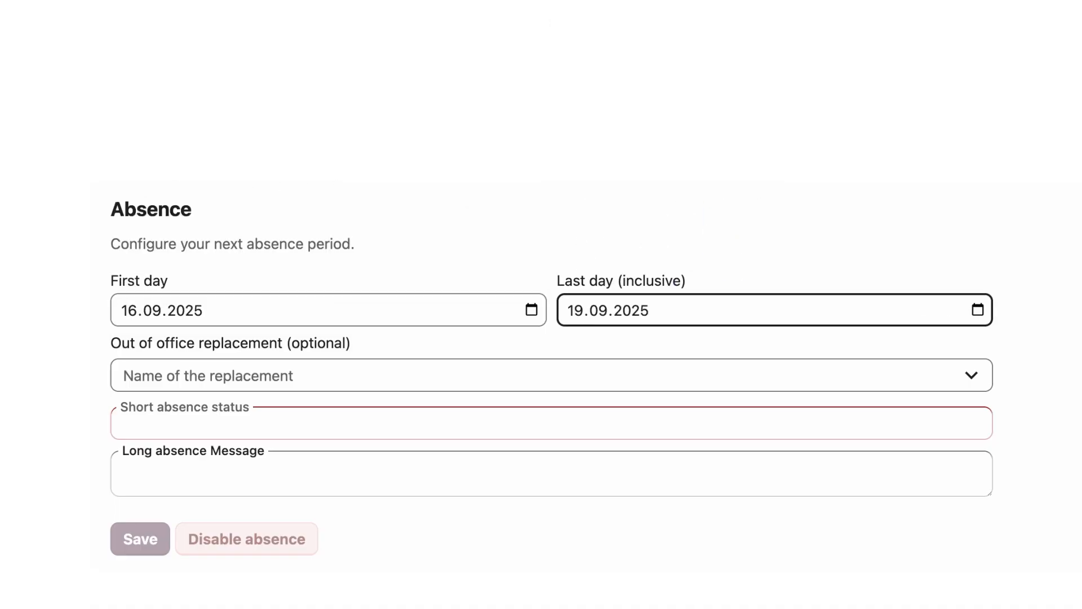
{"action": "type", "text": "C"}
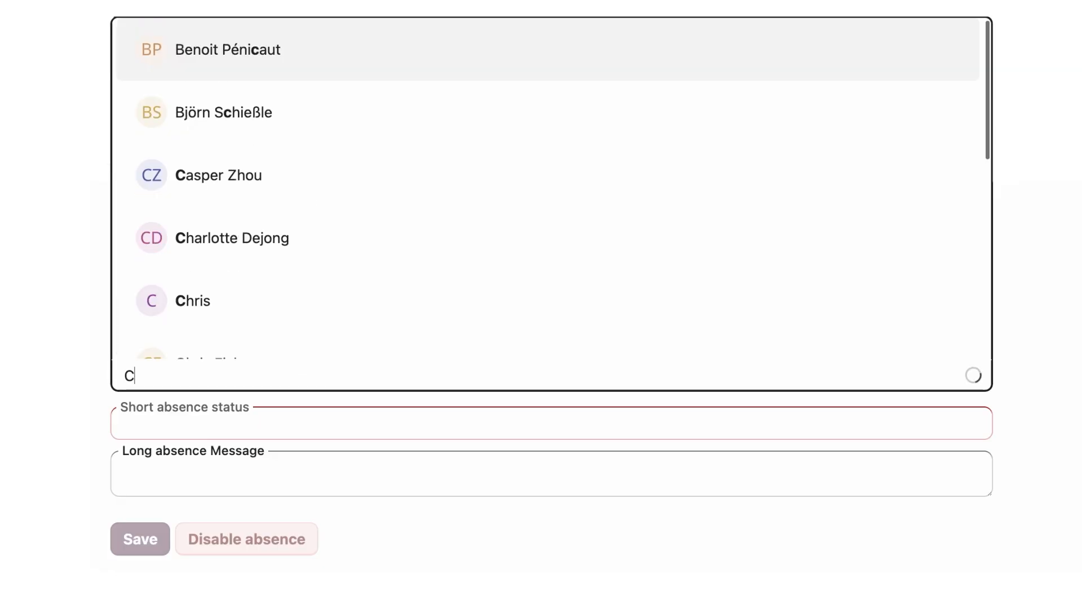
{"action": "type", "text": "hristine"}
{"action": "left_click", "coordinate": [551, 474]}
{"action": "type", "text": "I need a little break before our big launch event. See you all in a"}
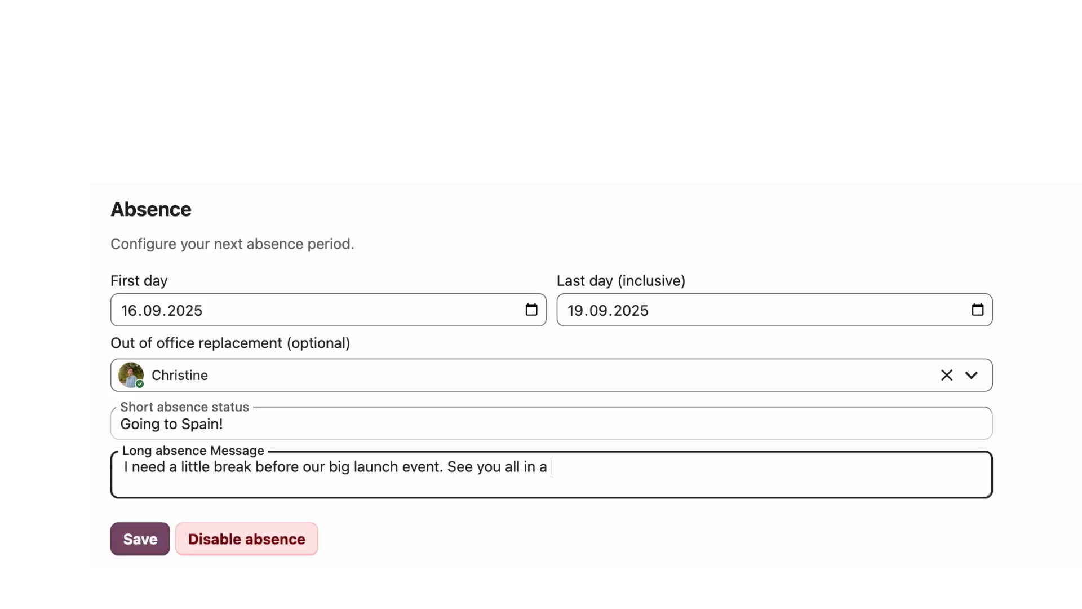
{"action": "type", "text": "couple weeks, have a good one team!"}
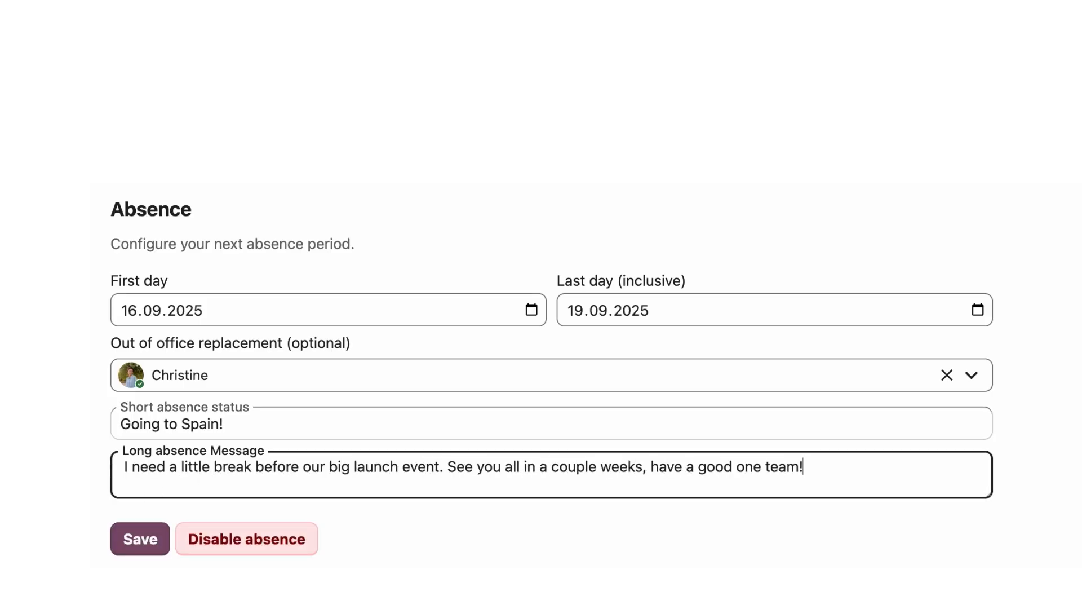
{"action": "left_click", "coordinate": [140, 539]}
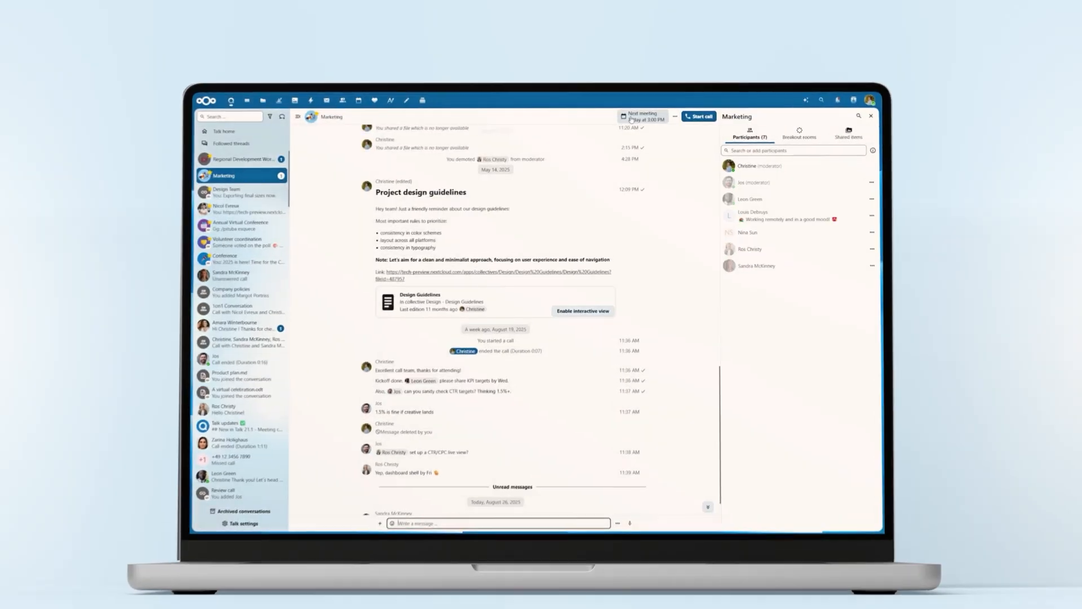
- Schedule 'Design sync' for Marketing on 27/08/2025 with description 'Quick team sync, launch event'
{"action": "left_click", "coordinate": [642, 116]}
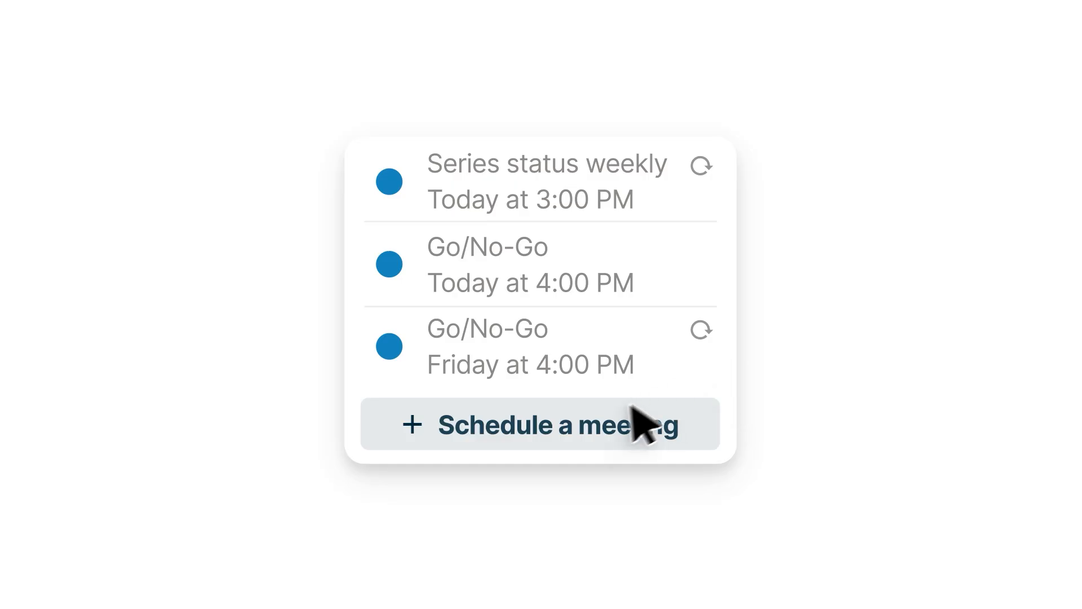
{"action": "left_click", "coordinate": [539, 424]}
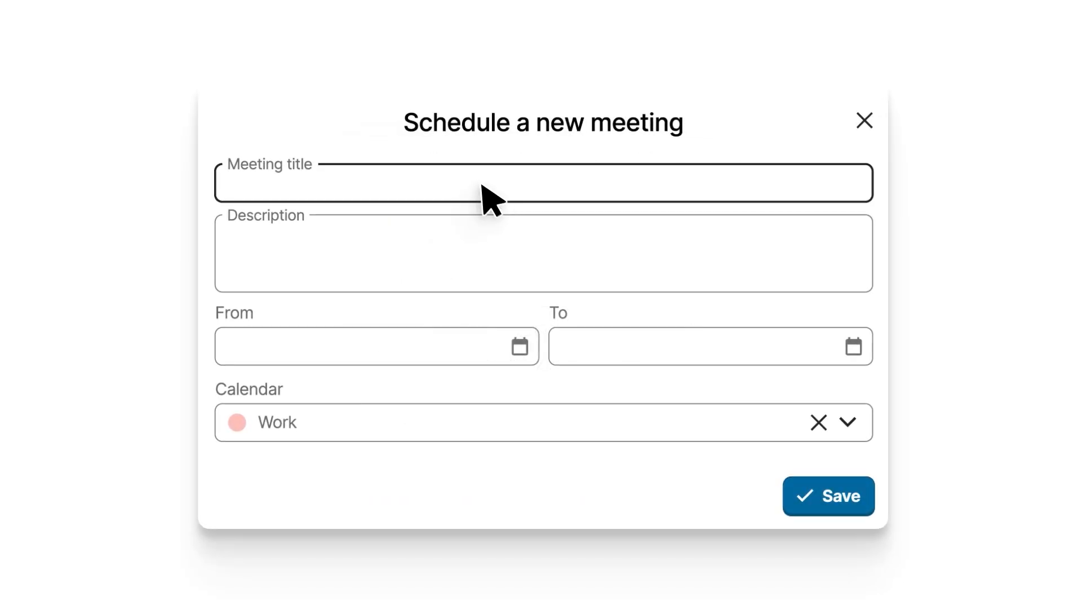
{"action": "type", "text": "Quick team sync, launch event tasks"}
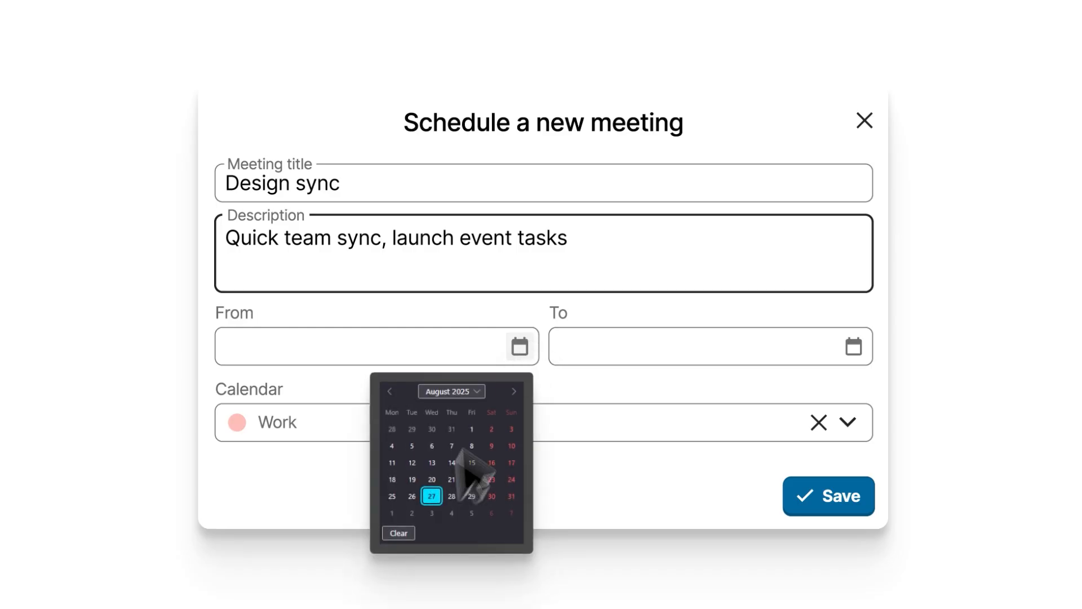
{"action": "left_click", "coordinate": [854, 347]}
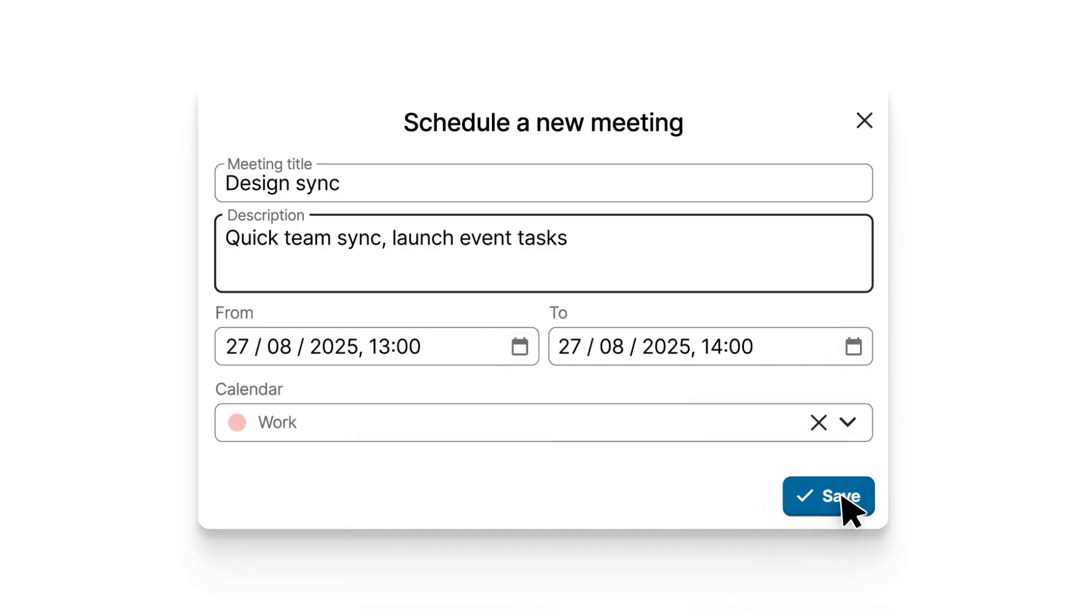
{"action": "left_click", "coordinate": [828, 496]}
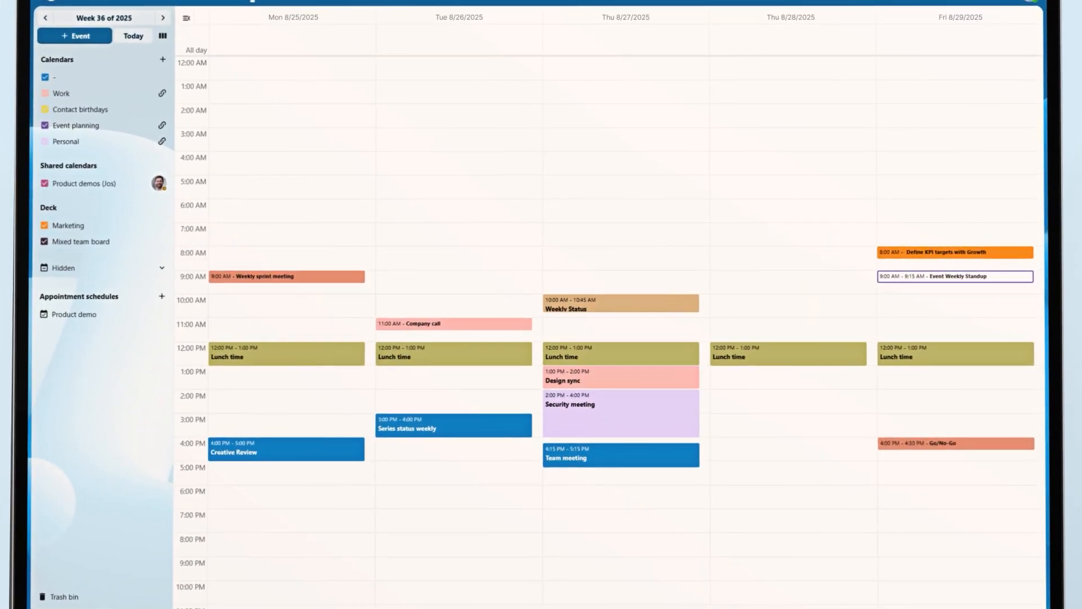